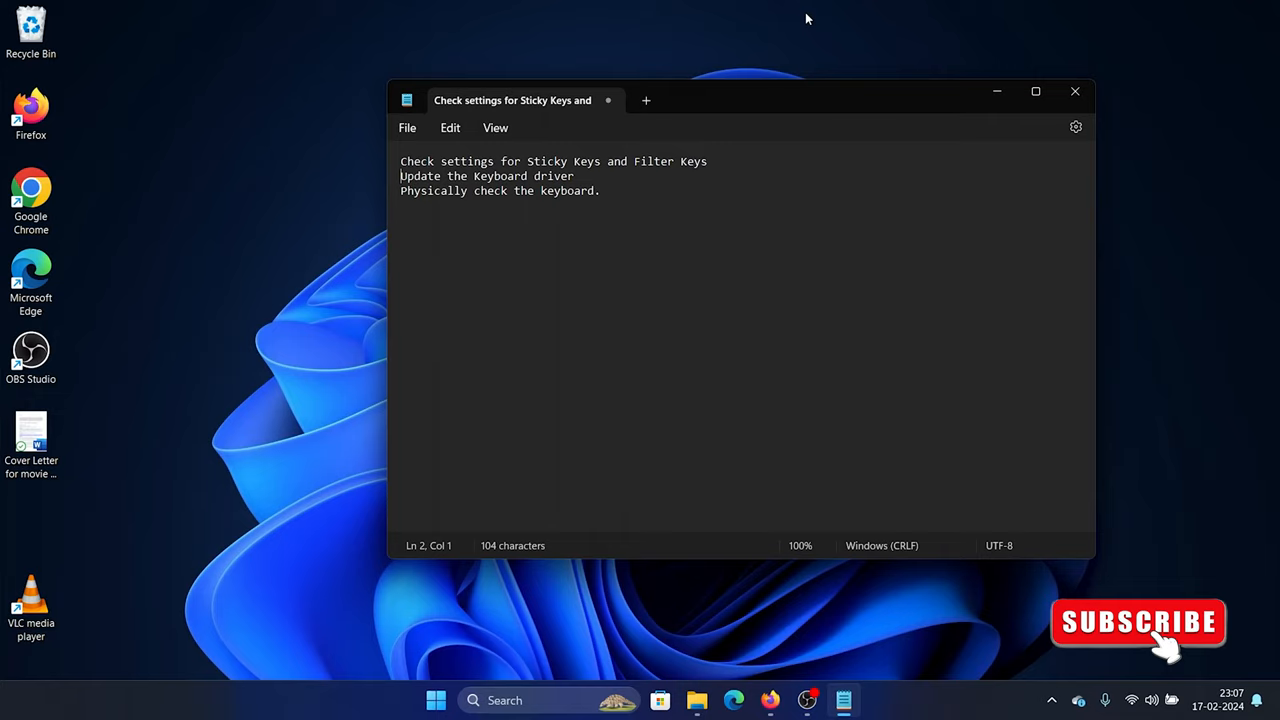
{"action": "mouse_move", "coordinate": [717, 54]}
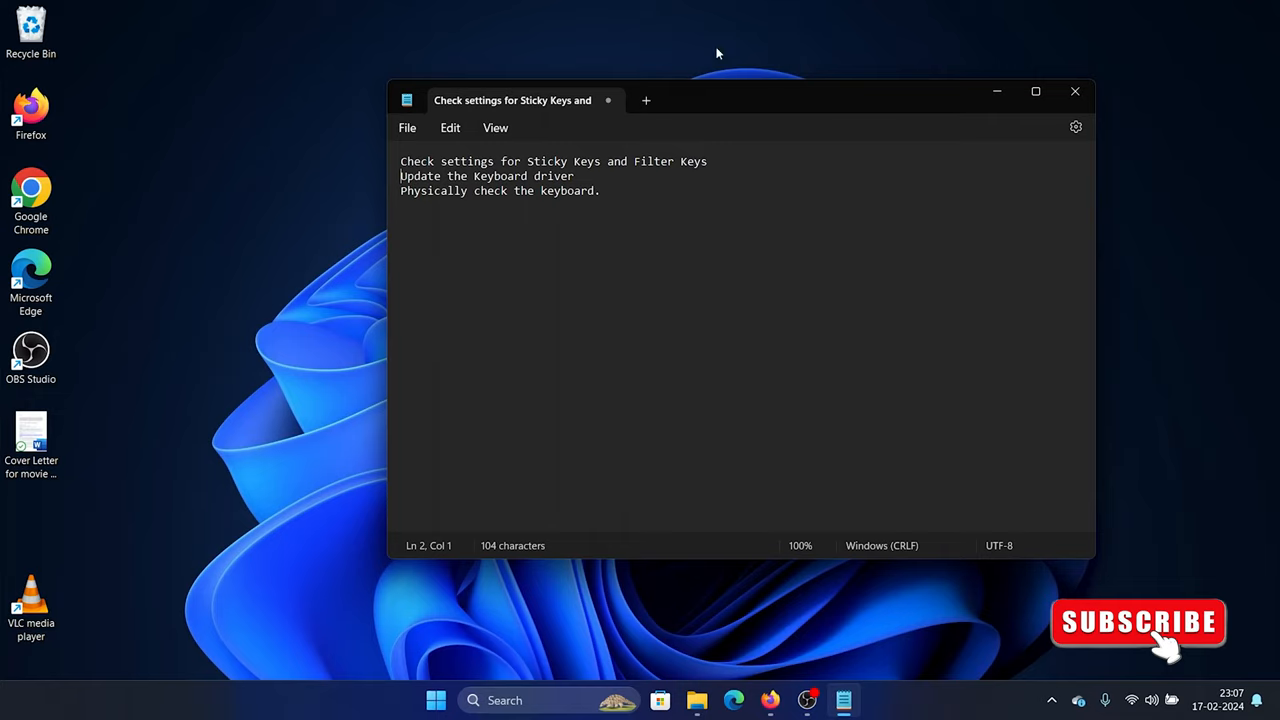
{"action": "mouse_move", "coordinate": [632, 167]}
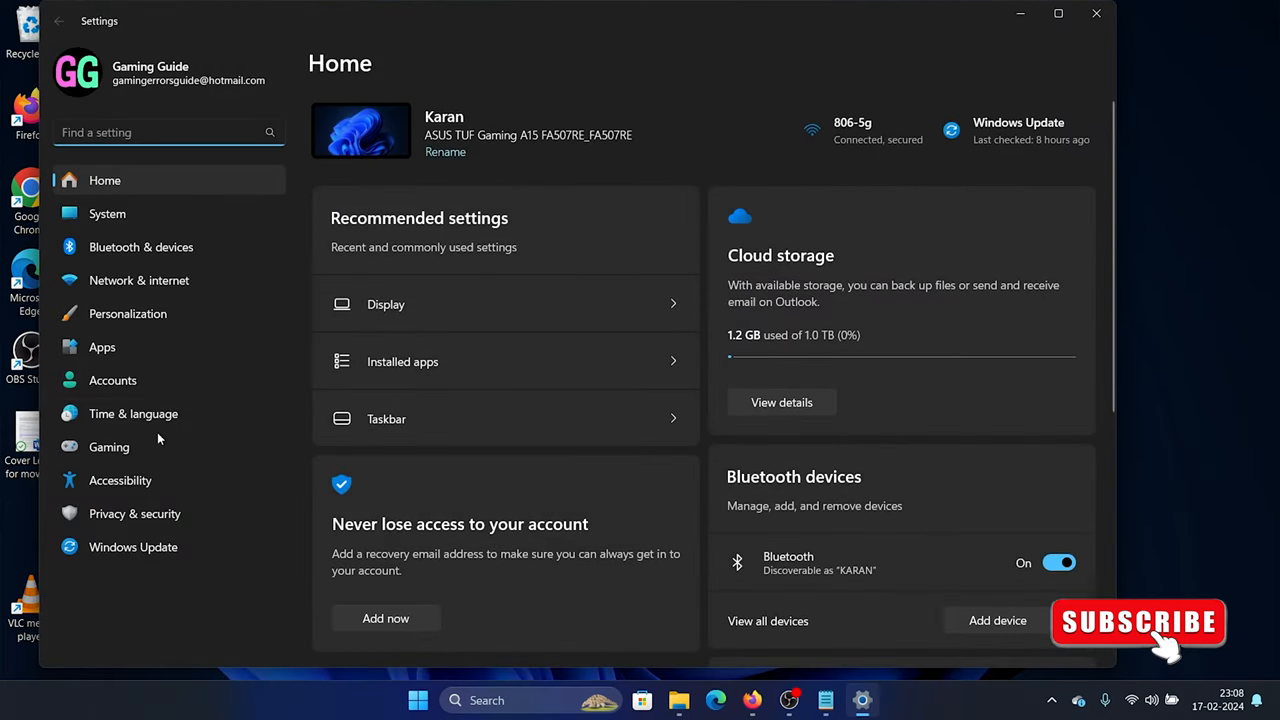
Verify Sticky, Filter and Toggle keys are off on the Accessibility keyboard page, then close Settings.
{"action": "left_click", "coordinate": [120, 480]}
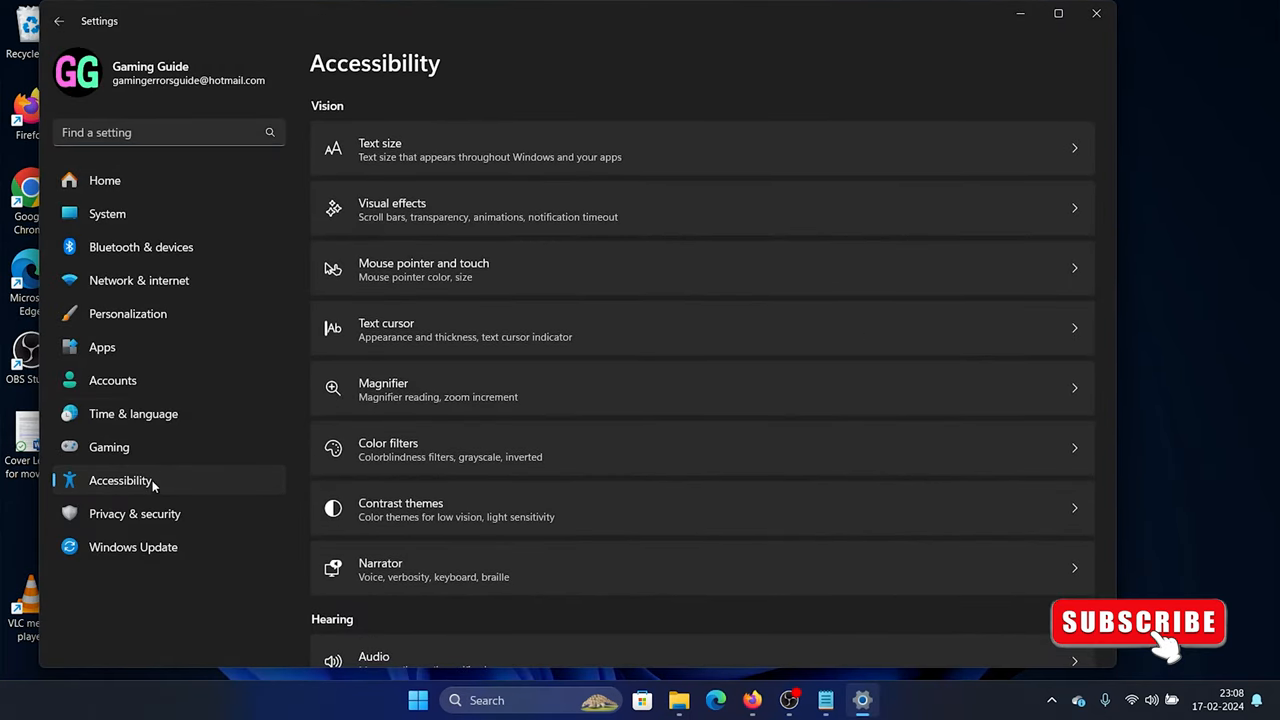
{"action": "scroll", "scroll_direction": "down", "scroll_amount": 3}
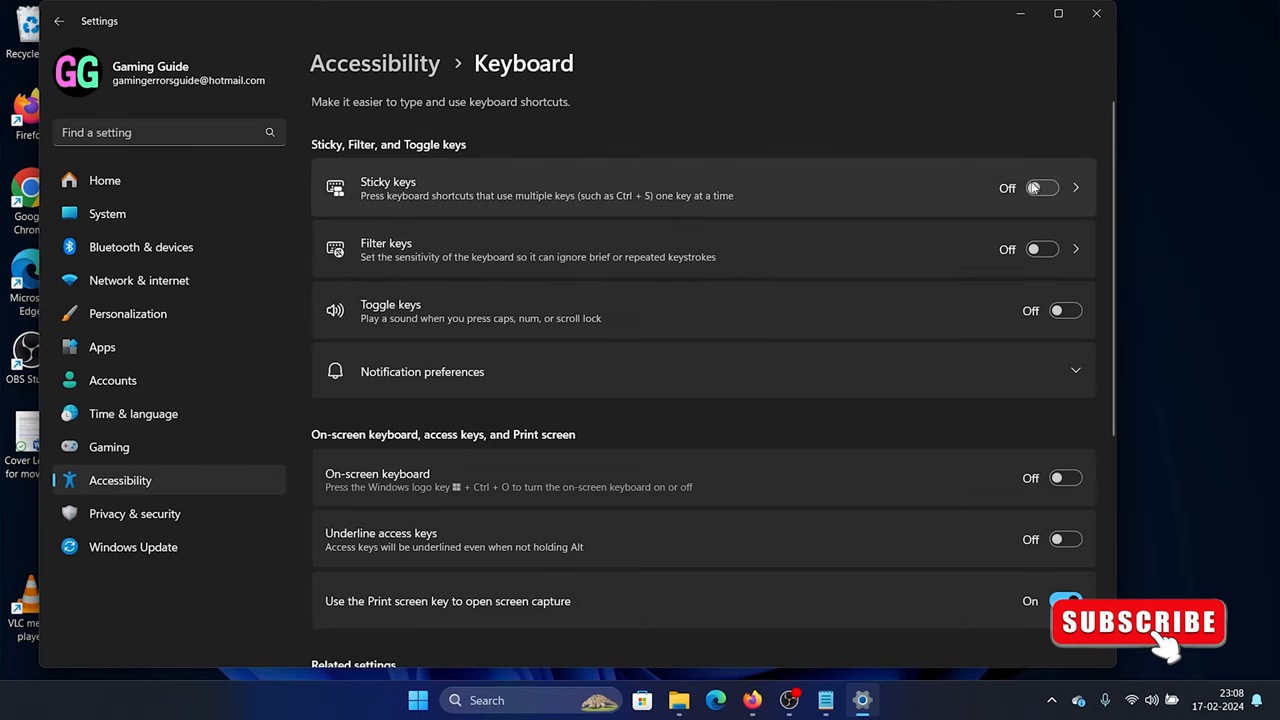
{"action": "mouse_move", "coordinate": [1050, 349]}
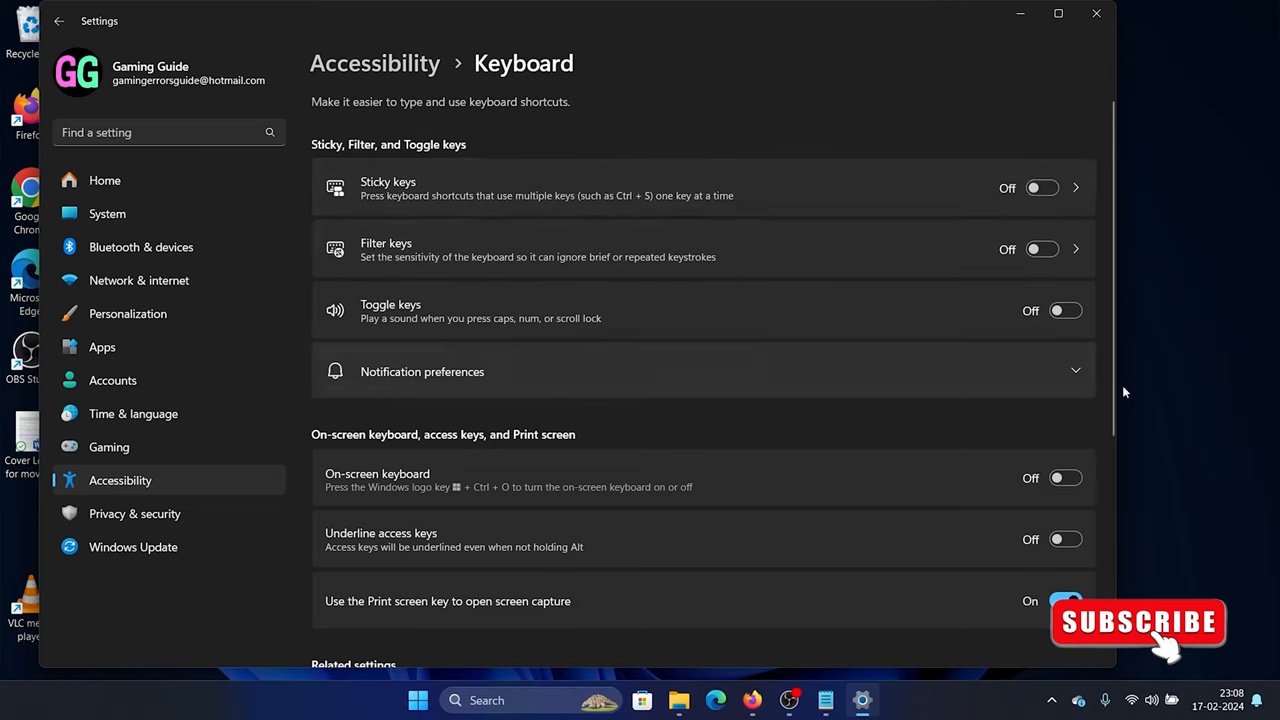
{"action": "mouse_move", "coordinate": [1097, 14]}
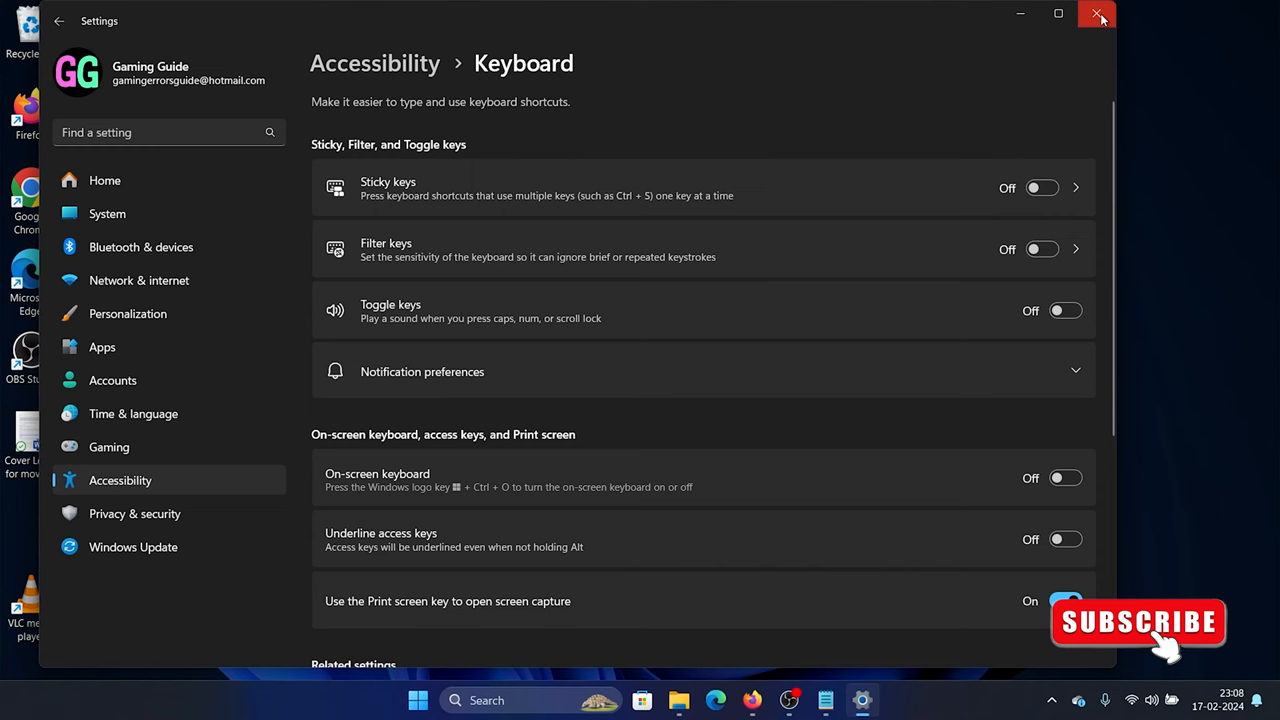
{"action": "left_click", "coordinate": [1098, 15]}
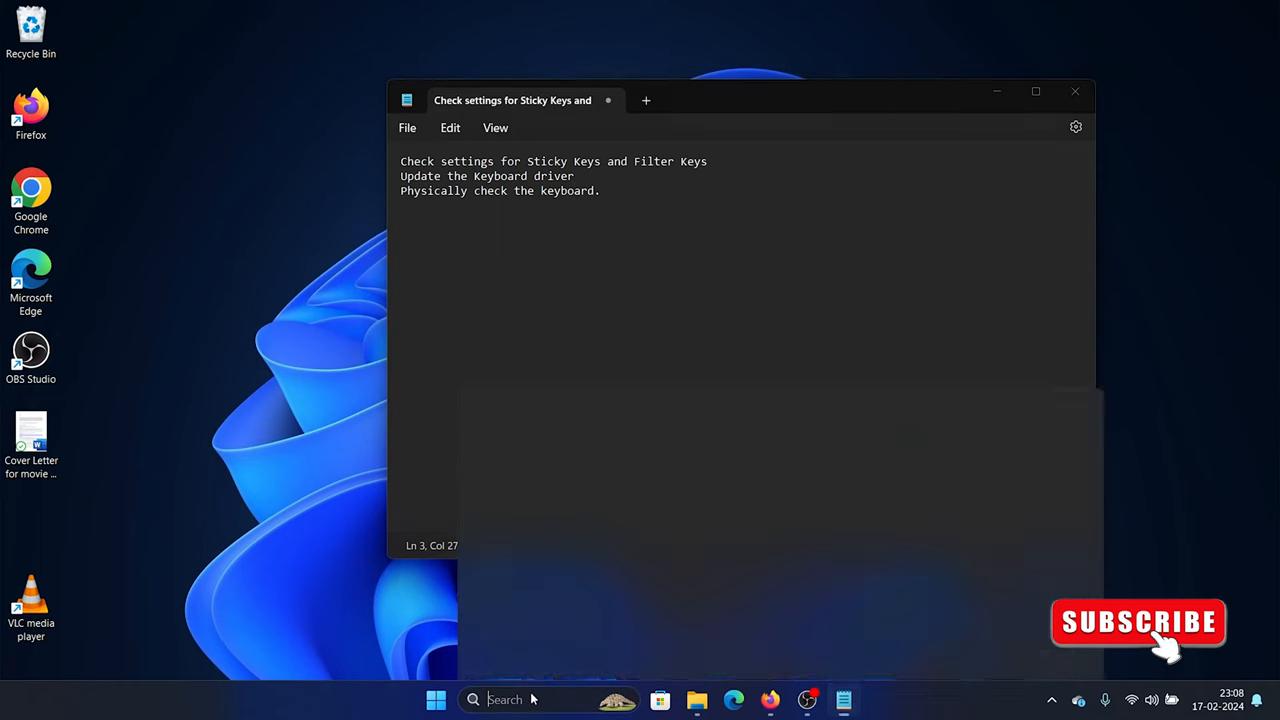
Update the HID Keyboard Device driver automatically; Windows reports the best driver is already installed.
{"action": "type", "text": "device Manager"}
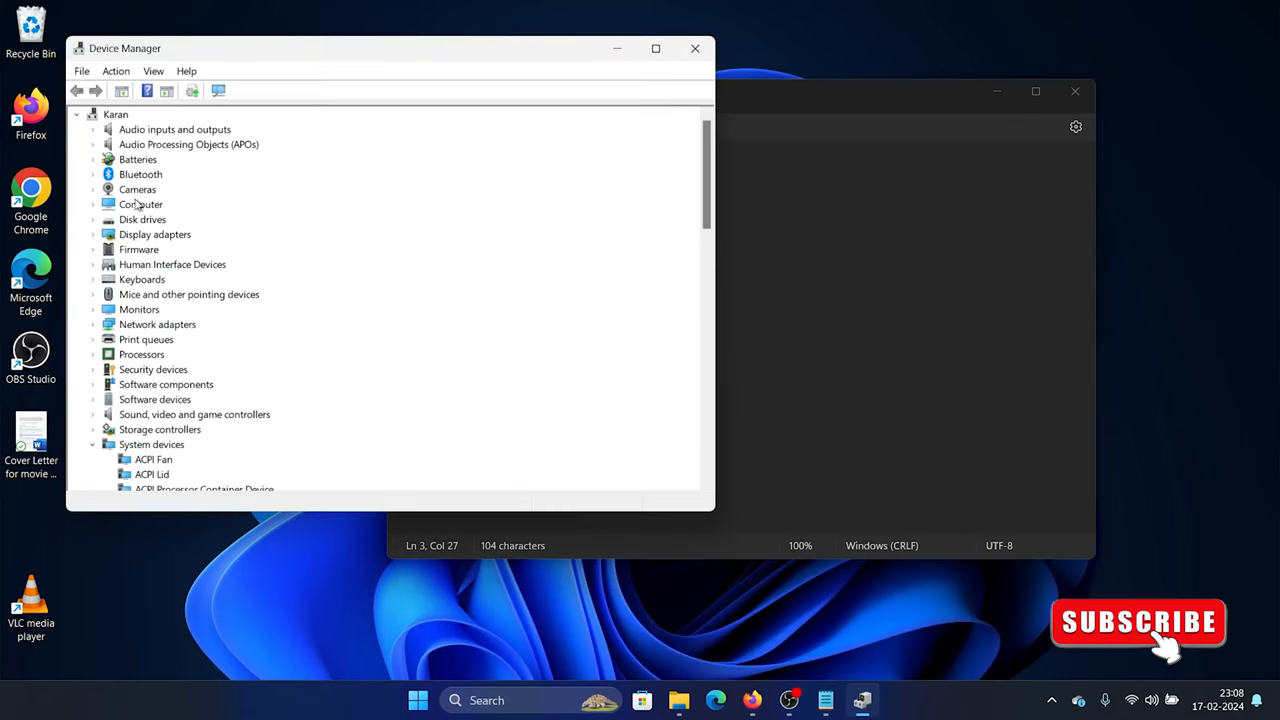
{"action": "left_click", "coordinate": [115, 114]}
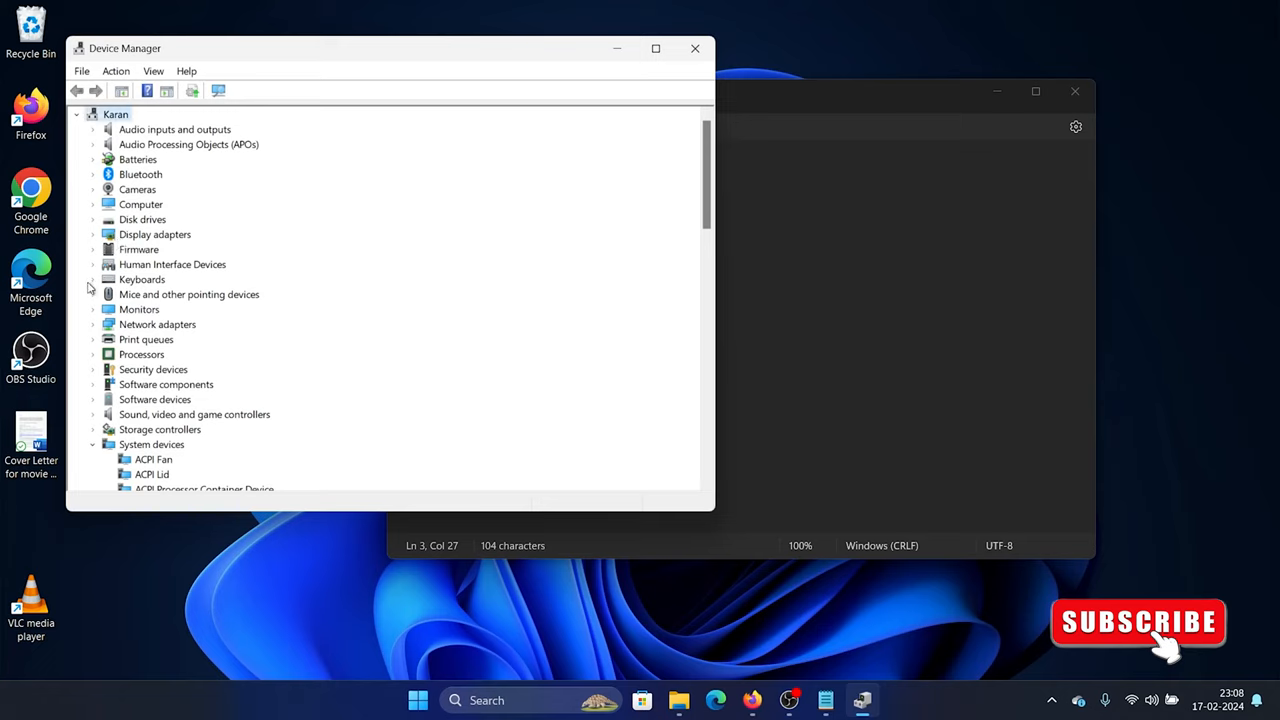
{"action": "right_click", "coordinate": [160, 294]}
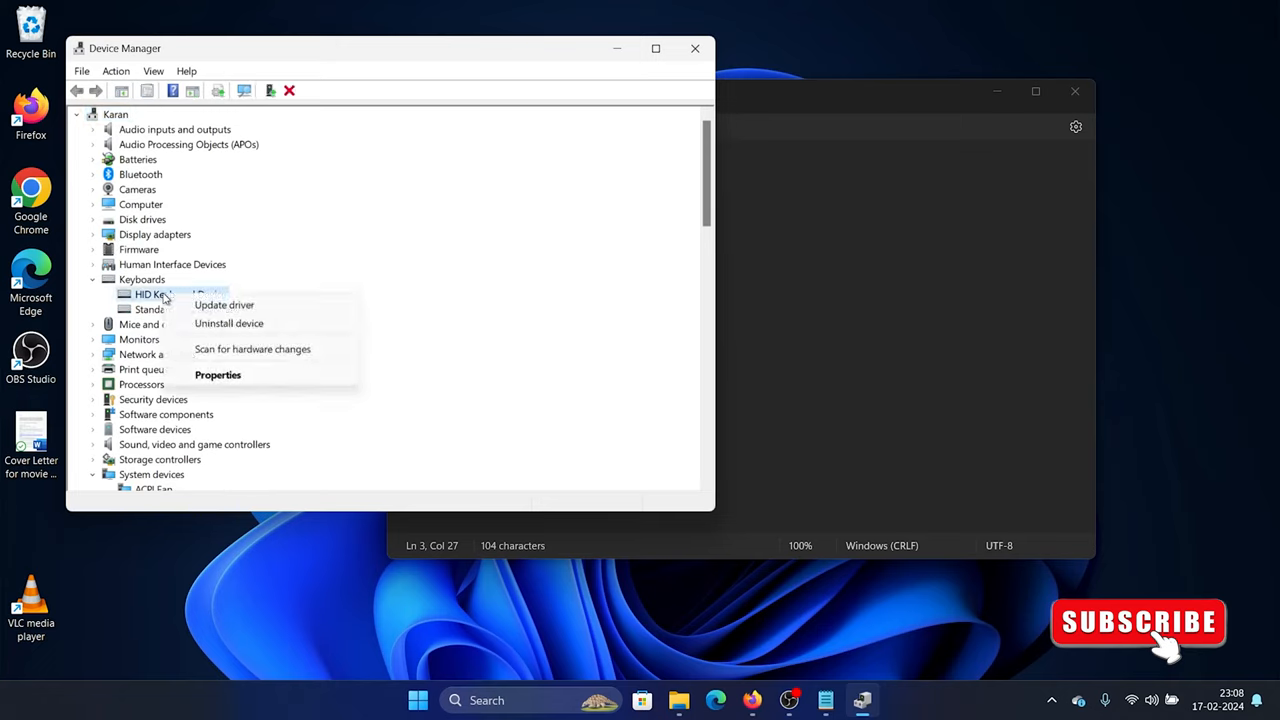
{"action": "left_click", "coordinate": [224, 304]}
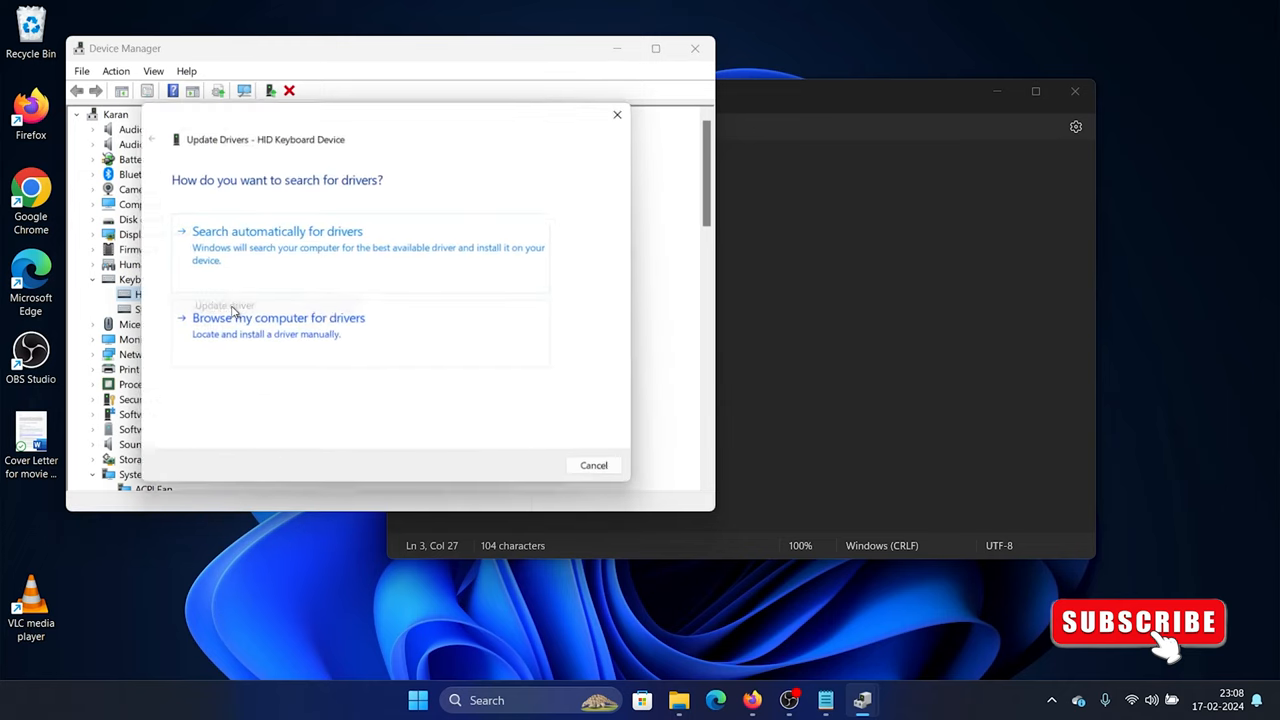
{"action": "left_click", "coordinate": [277, 245]}
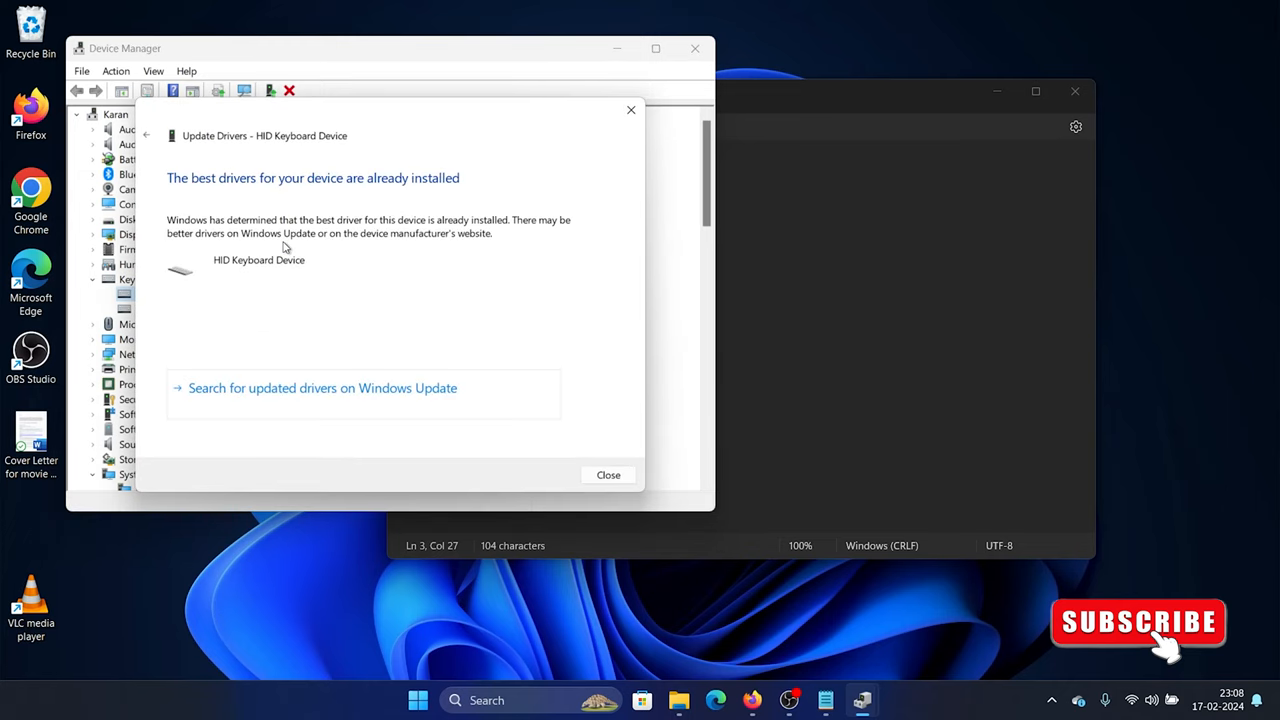
{"action": "left_click", "coordinate": [608, 475]}
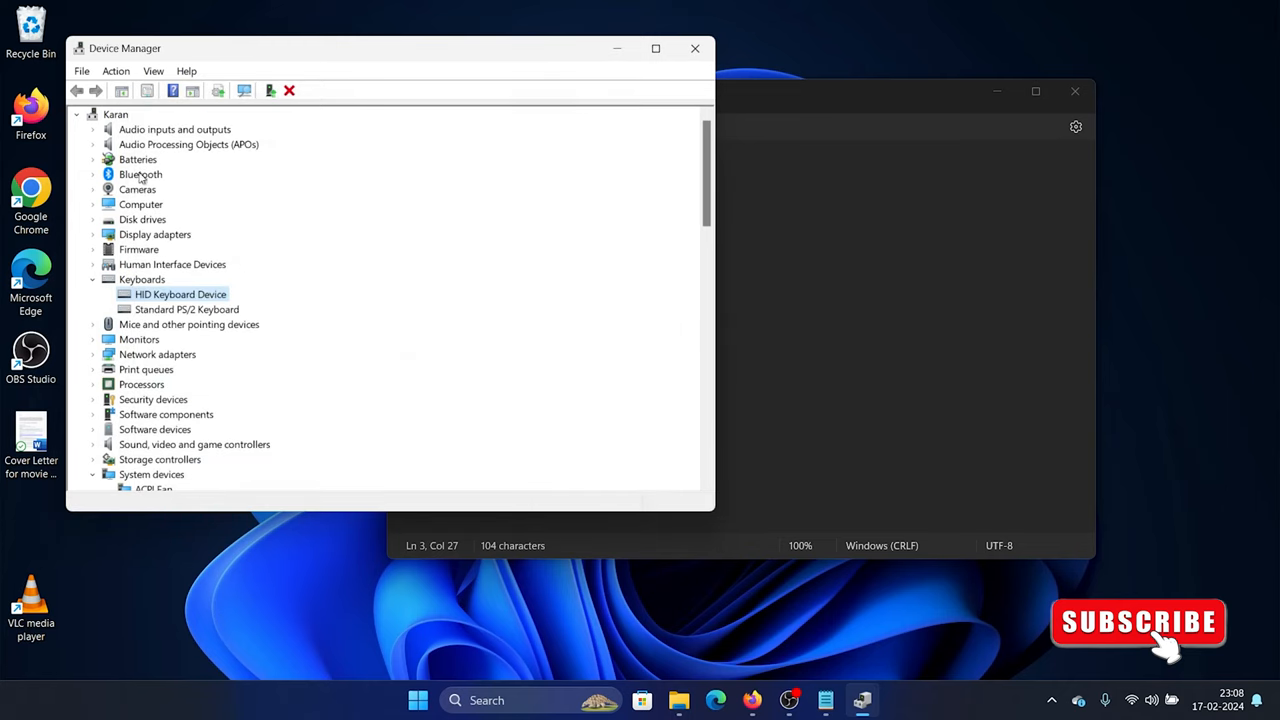
{"action": "mouse_move", "coordinate": [160, 294]}
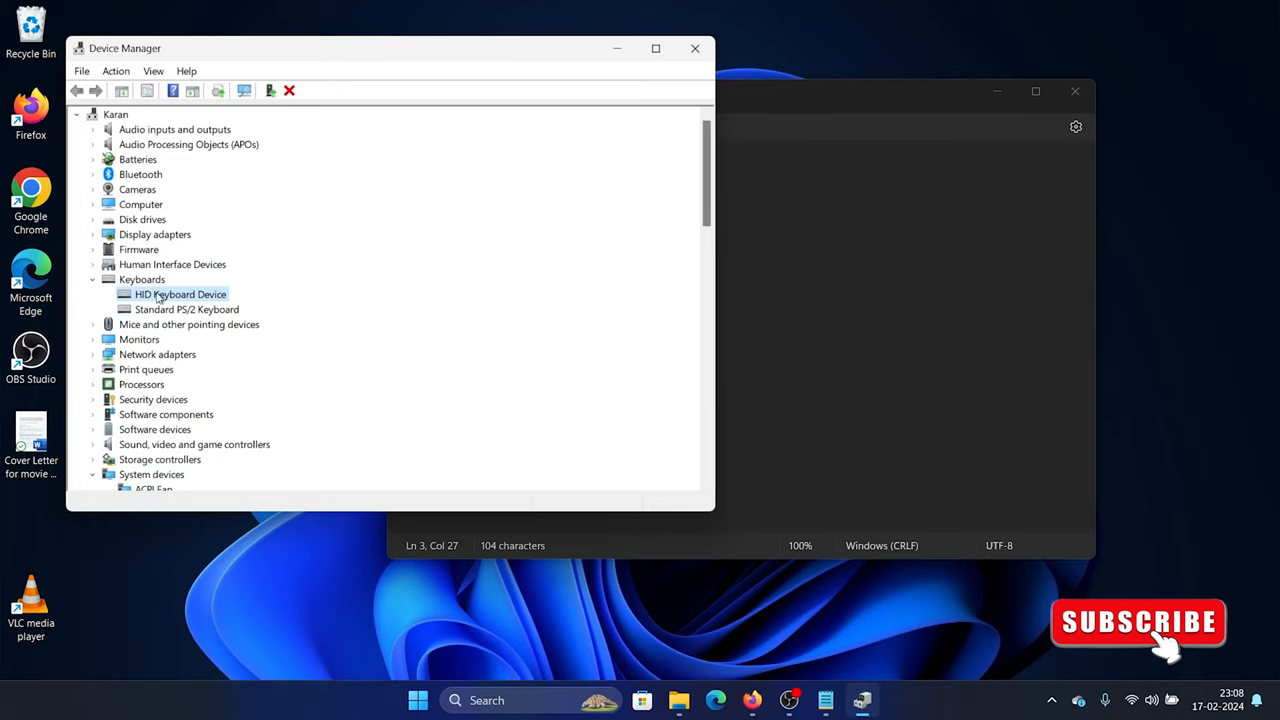
{"action": "mouse_move", "coordinate": [208, 318]}
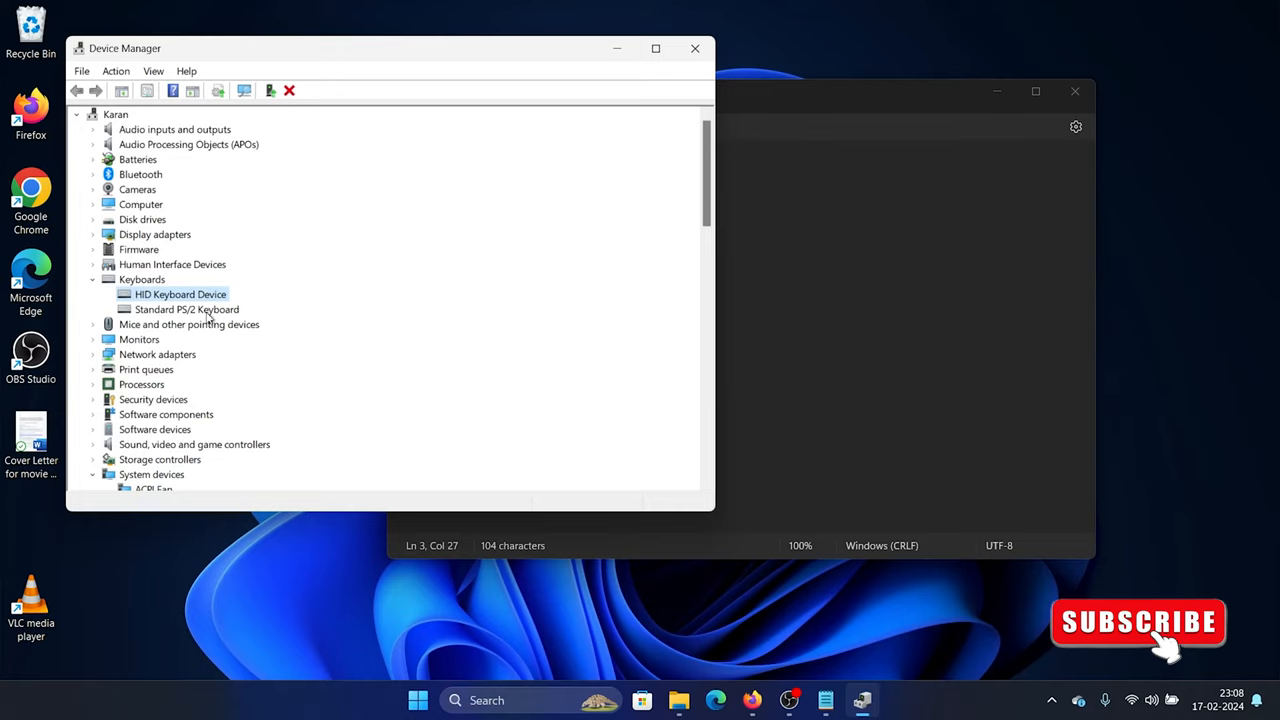
Close Device Manager and select the checklist line about physically checking the keyboard.
{"action": "left_click", "coordinate": [695, 48]}
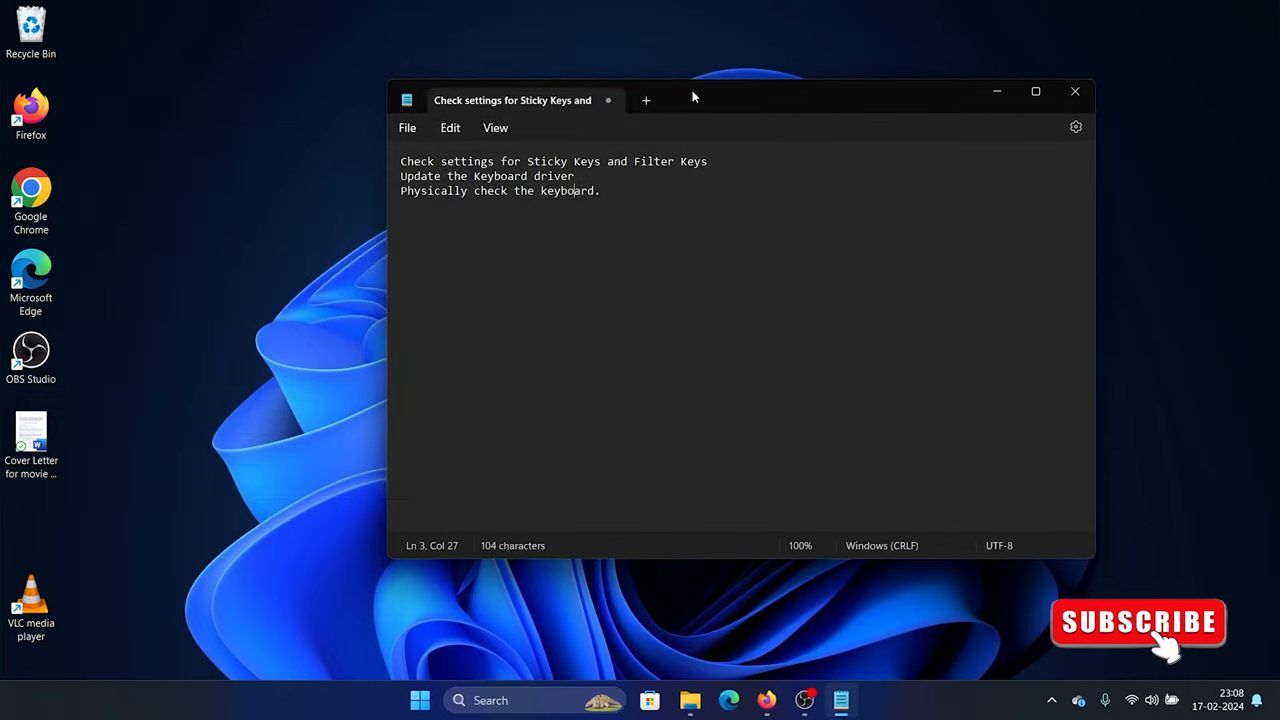
{"action": "left_click", "coordinate": [403, 191]}
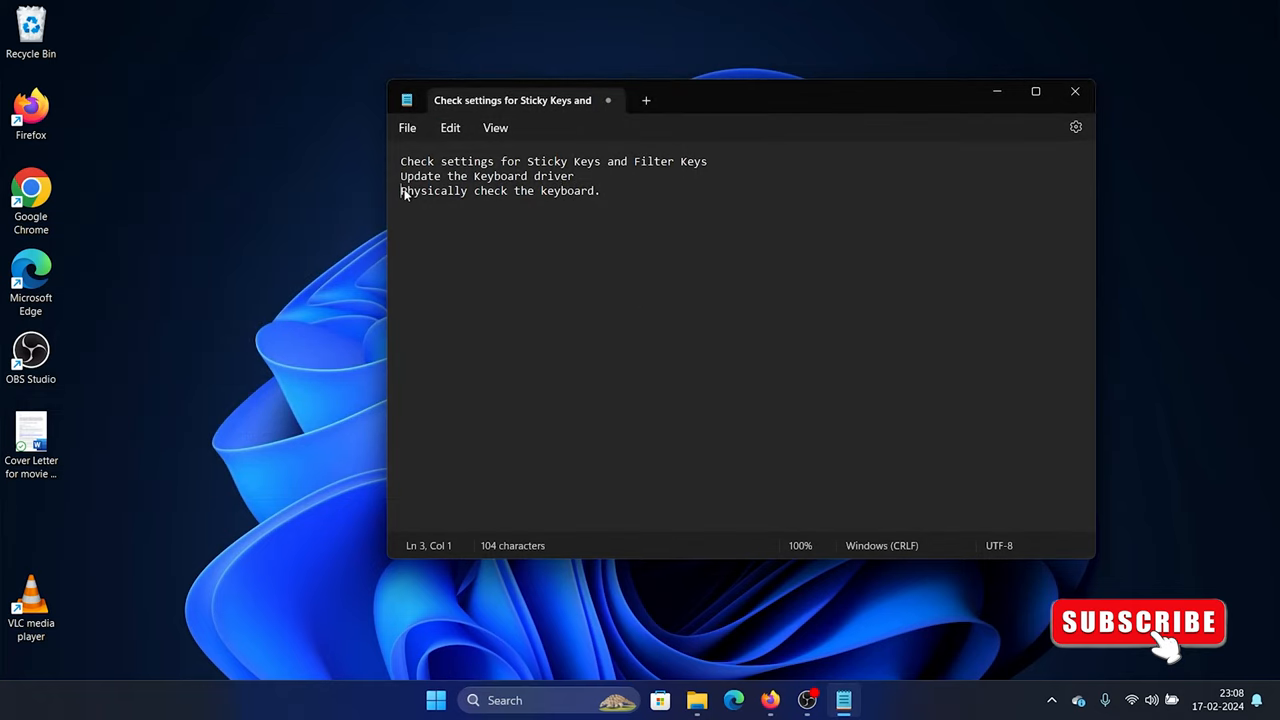
{"action": "triple_click", "coordinate": [500, 190]}
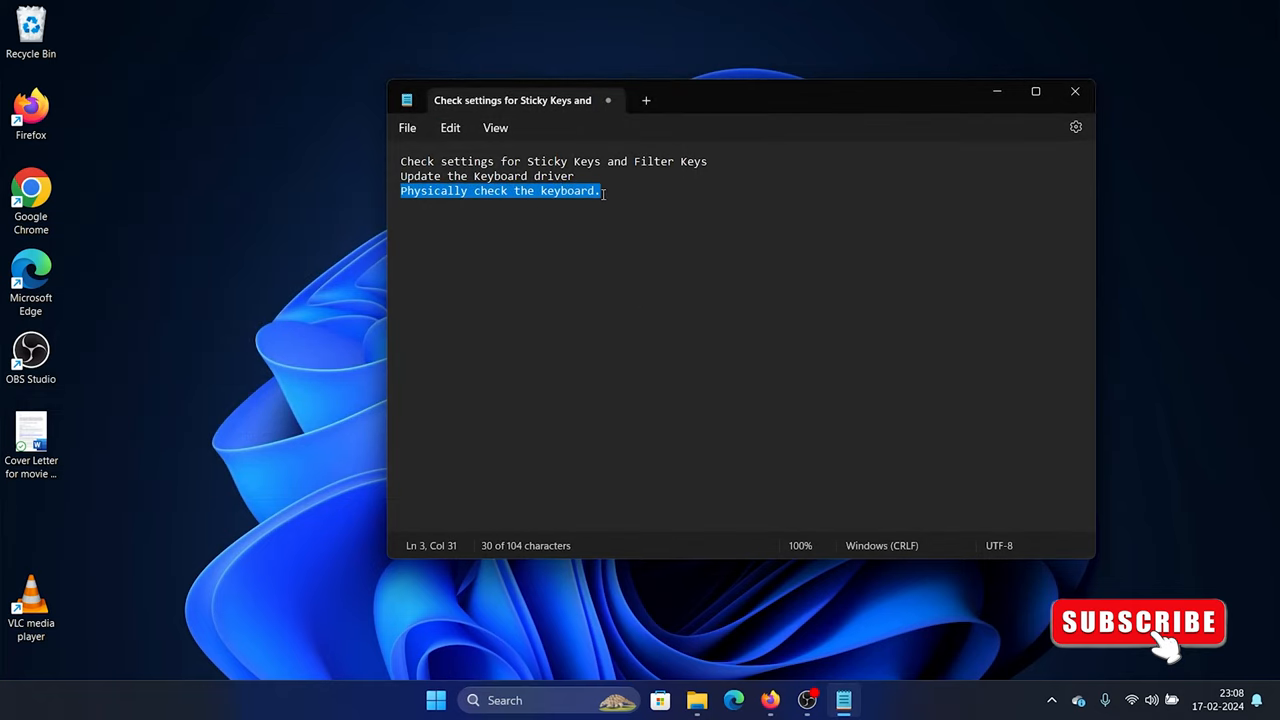